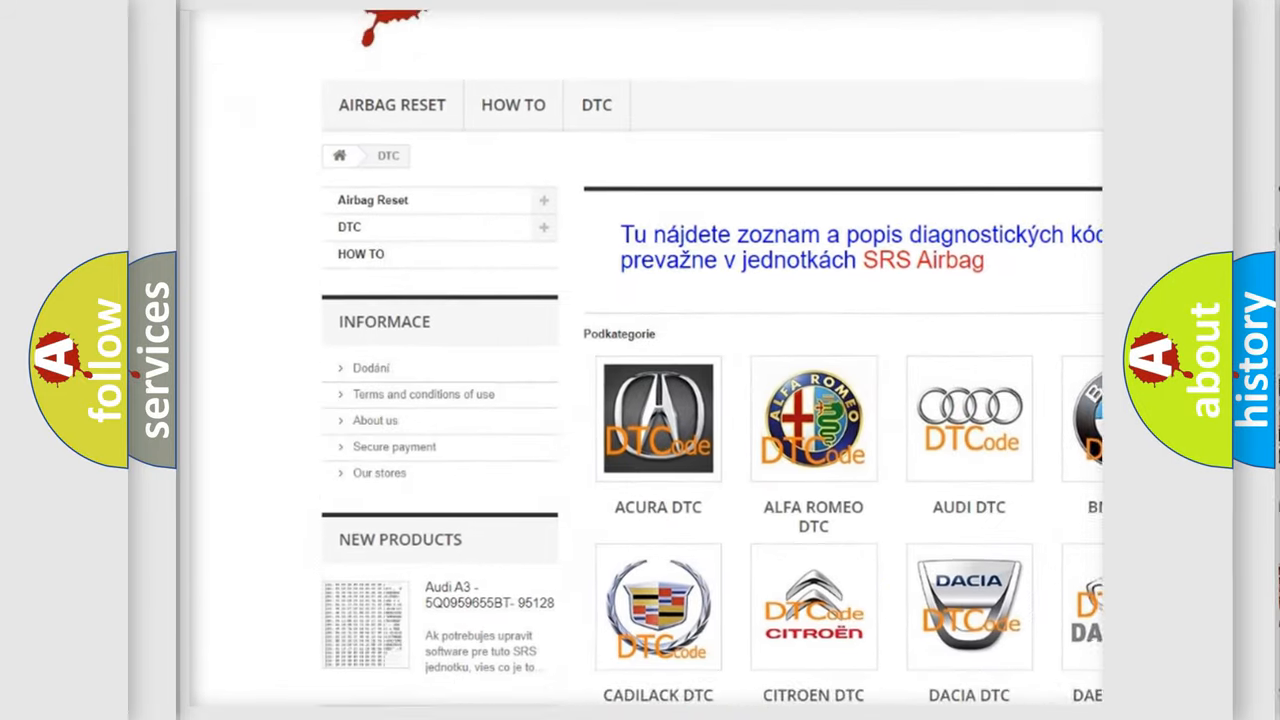
{"action": "scroll", "scroll_direction": "down", "scroll_amount": 3}
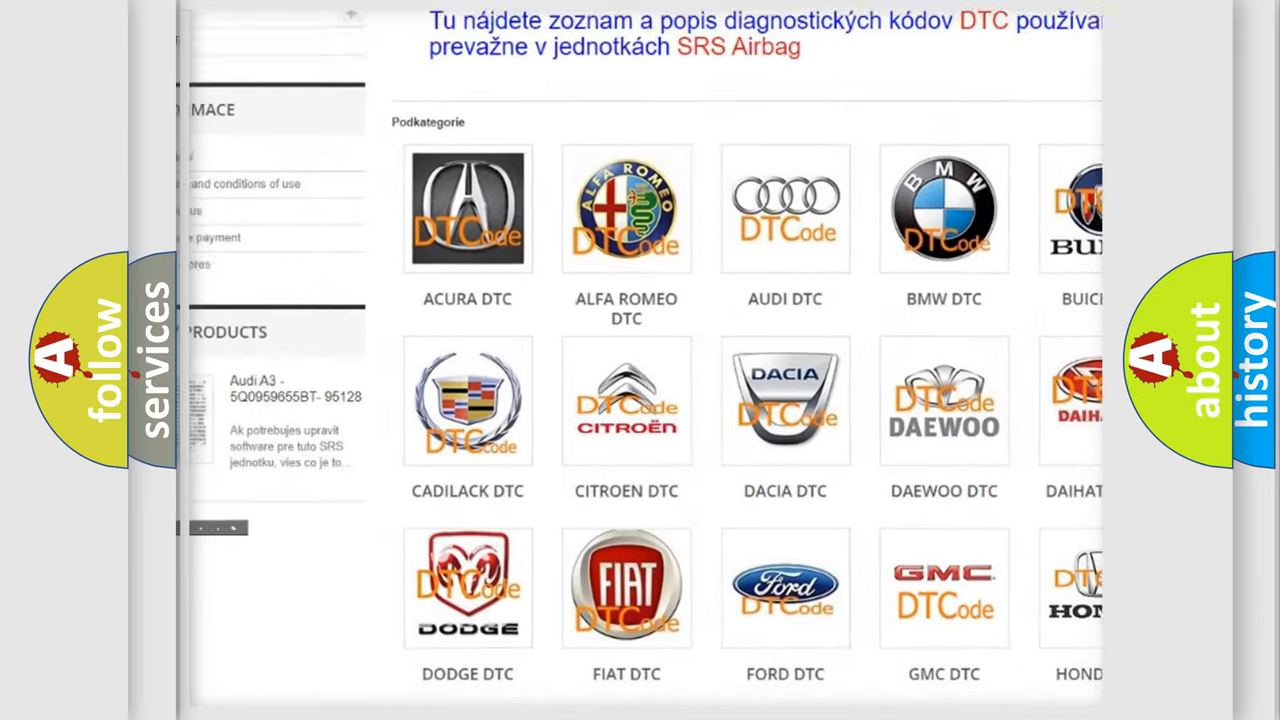
{"action": "scroll", "scroll_direction": "down", "scroll_amount": 3}
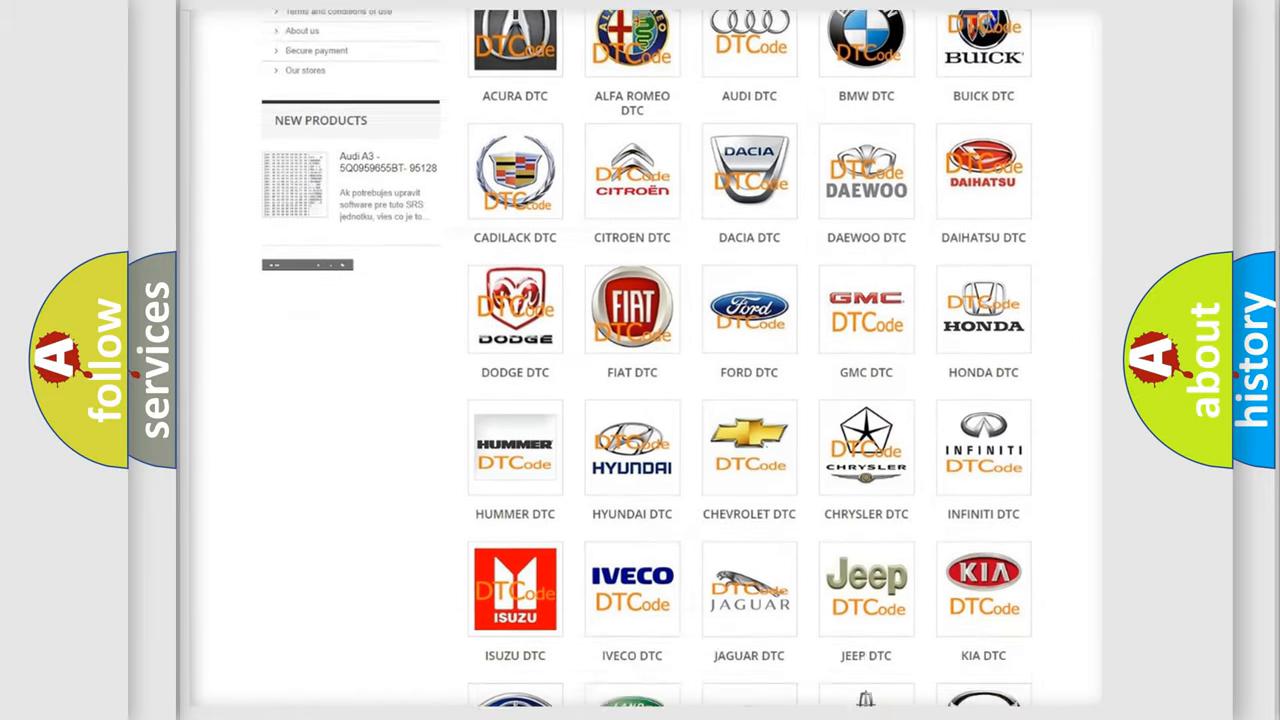
{"action": "scroll", "scroll_direction": "down", "scroll_amount": 3}
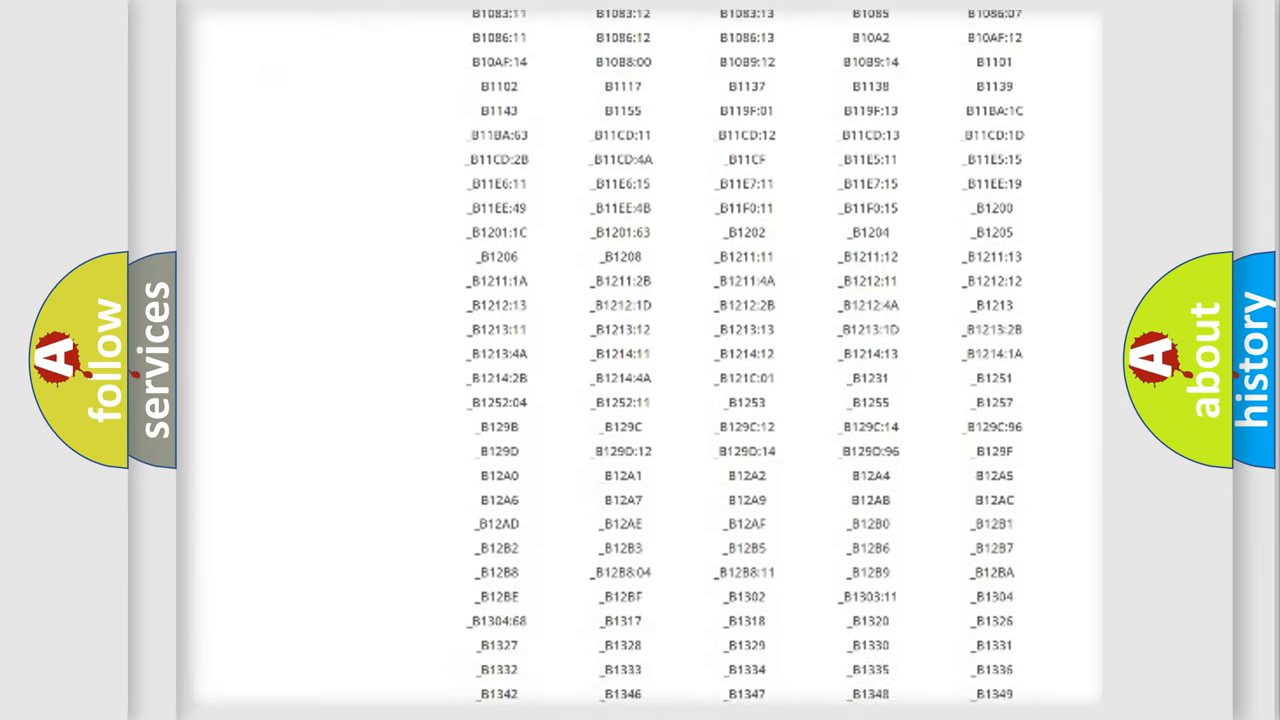
{"action": "scroll", "scroll_direction": "down", "scroll_amount": 3}
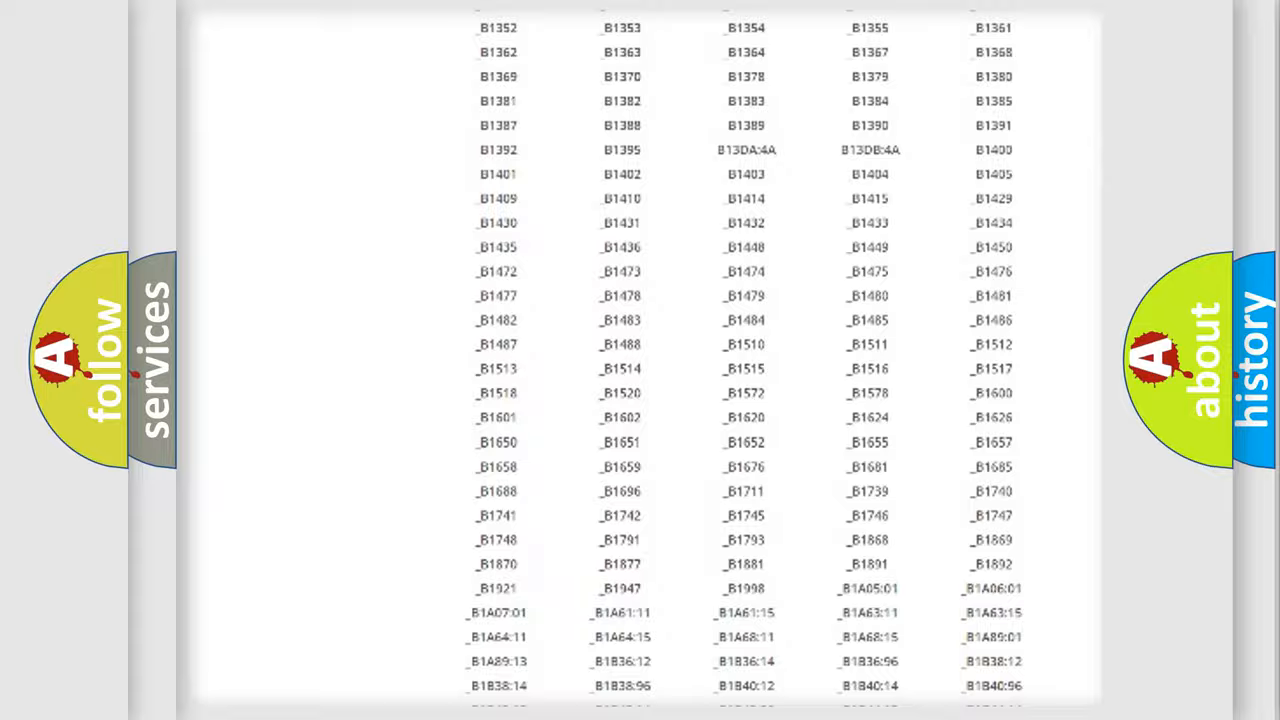